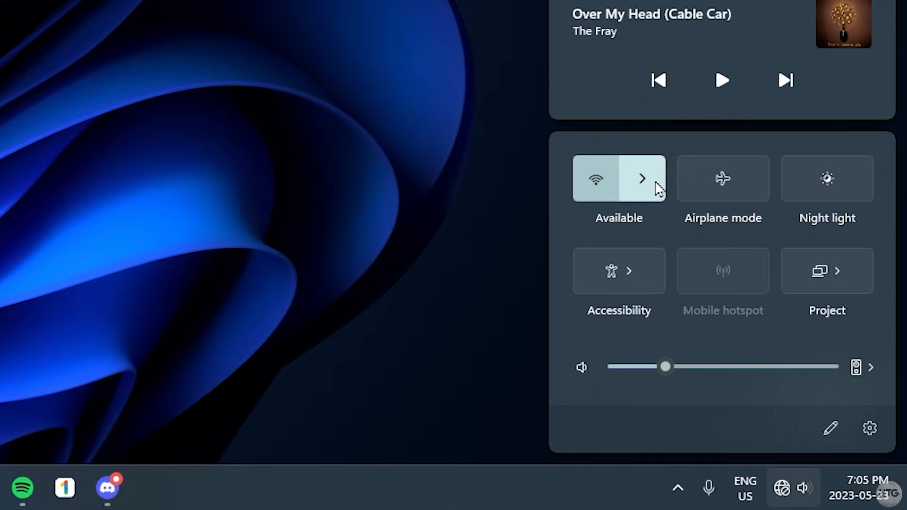
- Expand the Wi-Fi network list and scroll down to find THG-5GHZ
{"action": "left_click", "coordinate": [642, 178]}
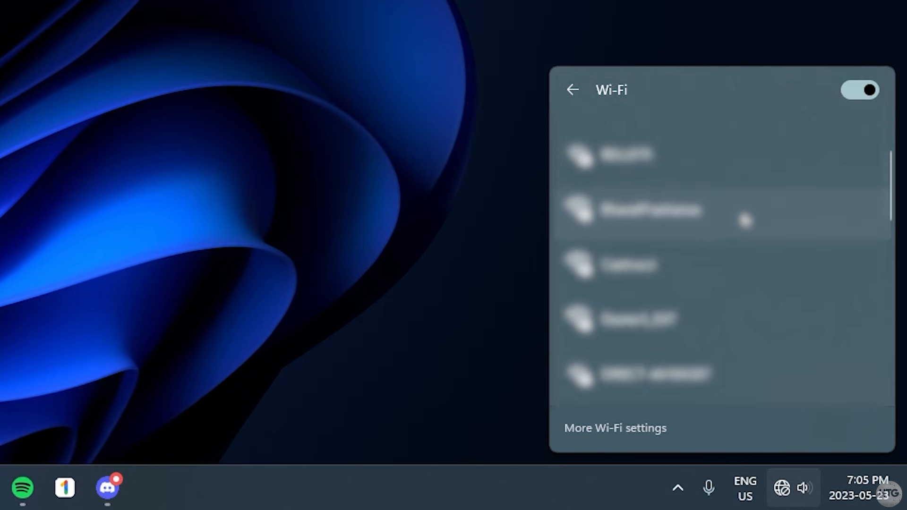
{"action": "scroll", "scroll_direction": "down", "scroll_amount": 3}
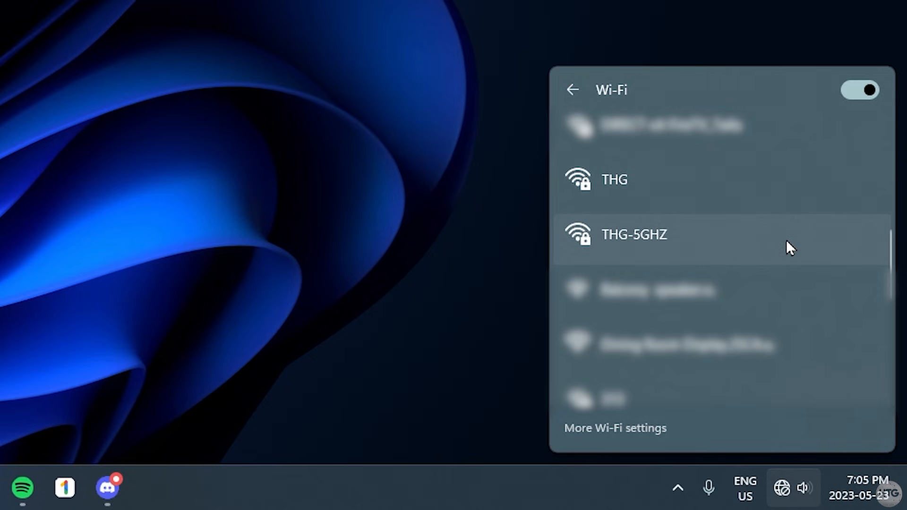
{"action": "scroll", "scroll_direction": "down", "scroll_amount": 3}
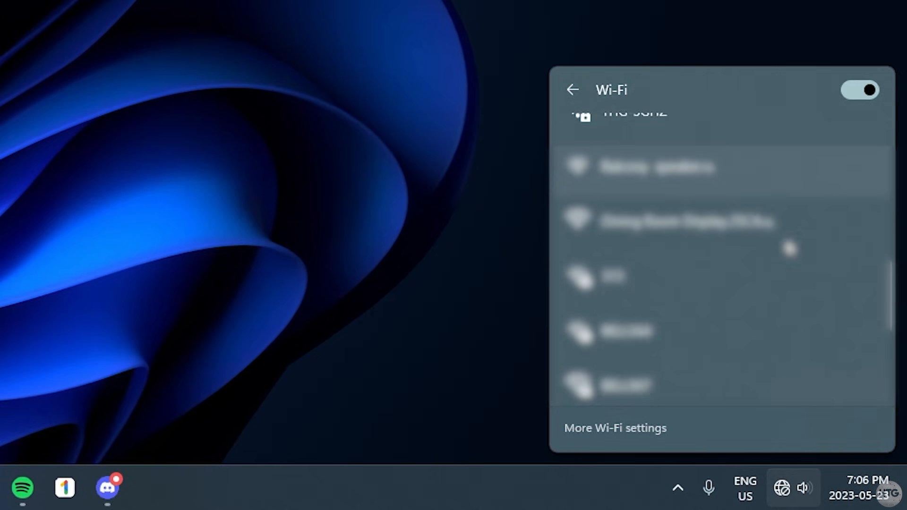
{"action": "scroll", "scroll_direction": "down", "scroll_amount": 3}
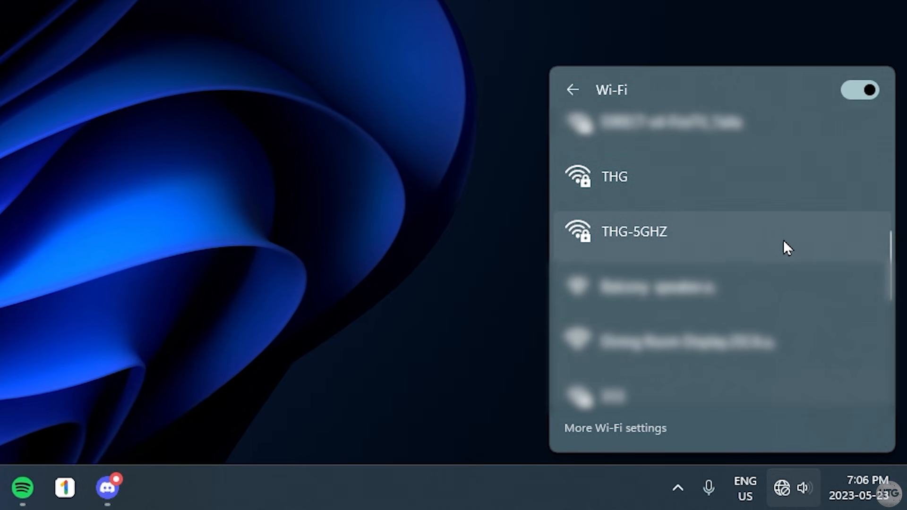
- Join THG-5GHZ with its security key, then begin adding a Bluetooth device
{"action": "left_click", "coordinate": [634, 232]}
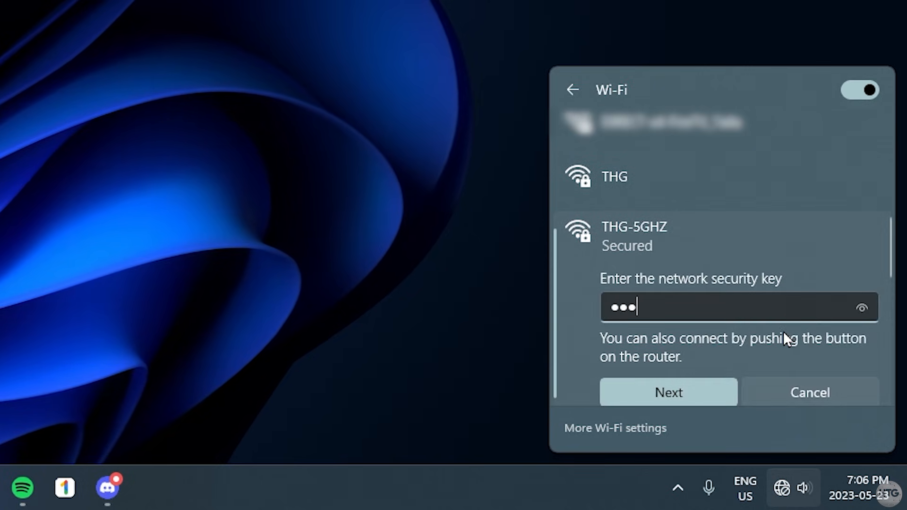
{"action": "type", "text": "password"}
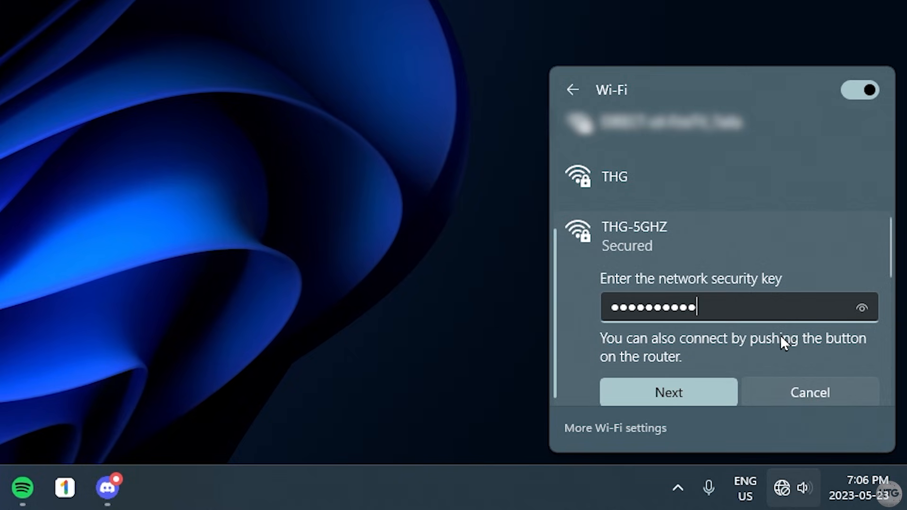
{"action": "left_click", "coordinate": [667, 392]}
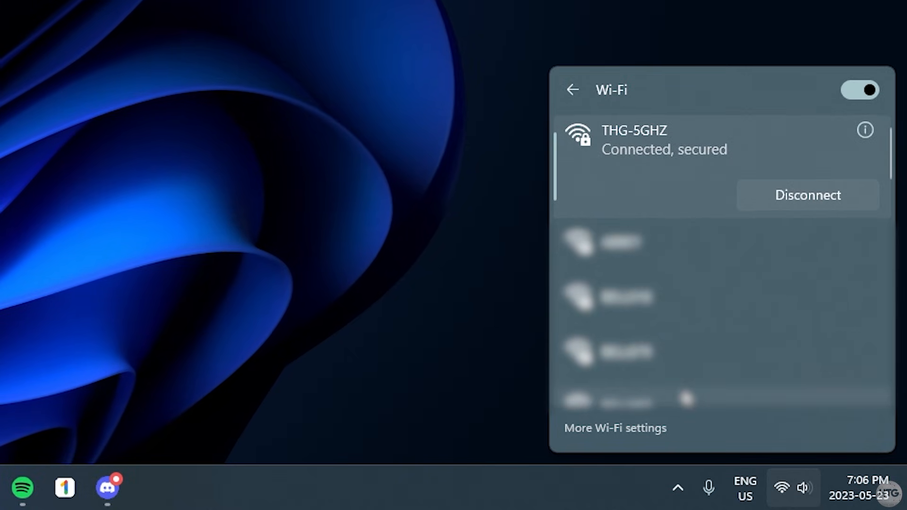
{"action": "left_click", "coordinate": [615, 428]}
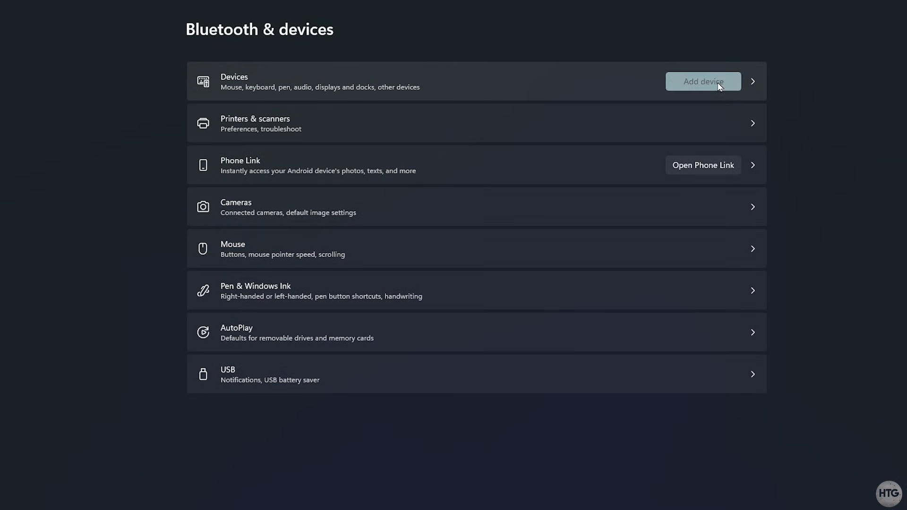
{"action": "left_click", "coordinate": [702, 81]}
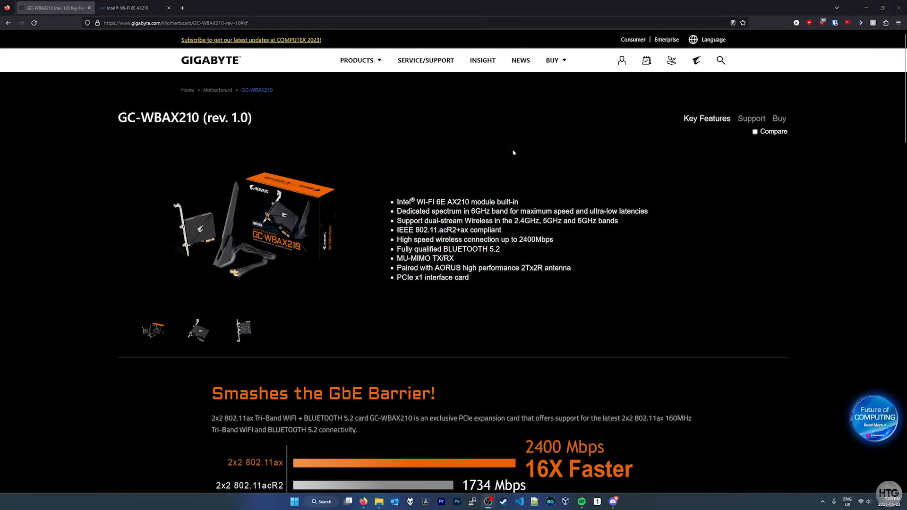
- Browse the GC-WBAX210 Support downloads table, then switch to Intel's AX210 drivers tab
{"action": "left_click", "coordinate": [751, 119]}
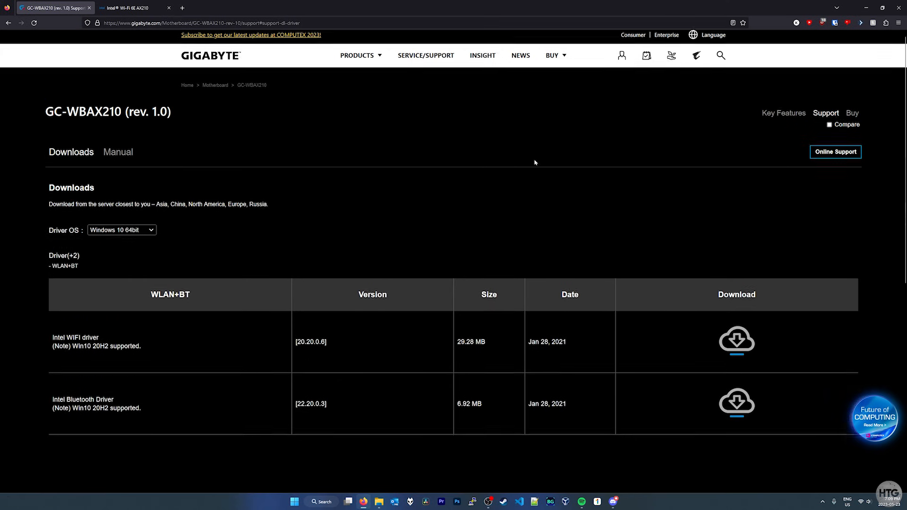
{"action": "scroll", "scroll_direction": "down", "scroll_amount": 3}
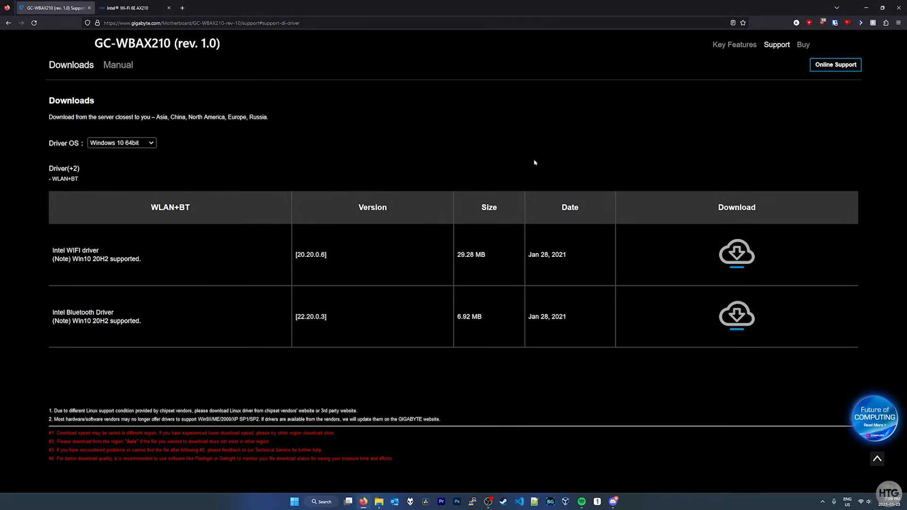
{"action": "left_click", "coordinate": [134, 8]}
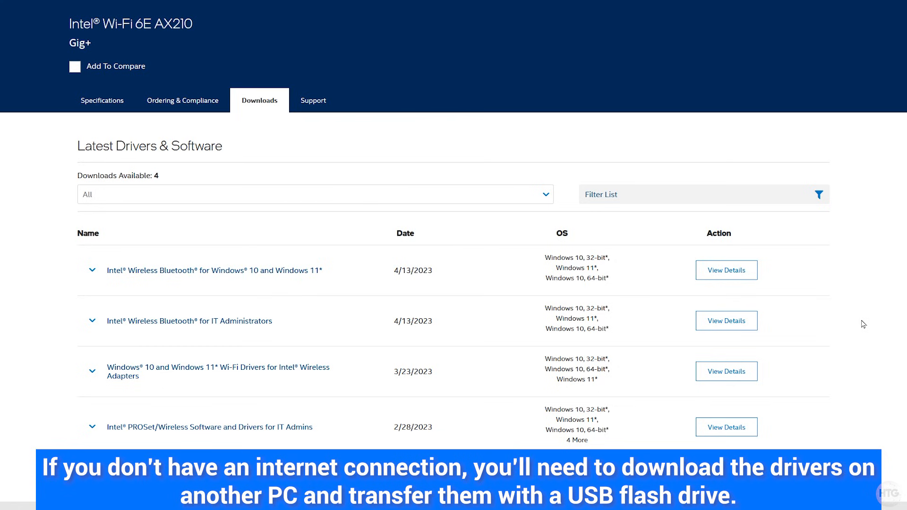
- Download Intel's 64-bit Wi-Fi 22.220.0 driver to the desktop, accepting the license
{"action": "scroll", "scroll_direction": "down", "scroll_amount": 3}
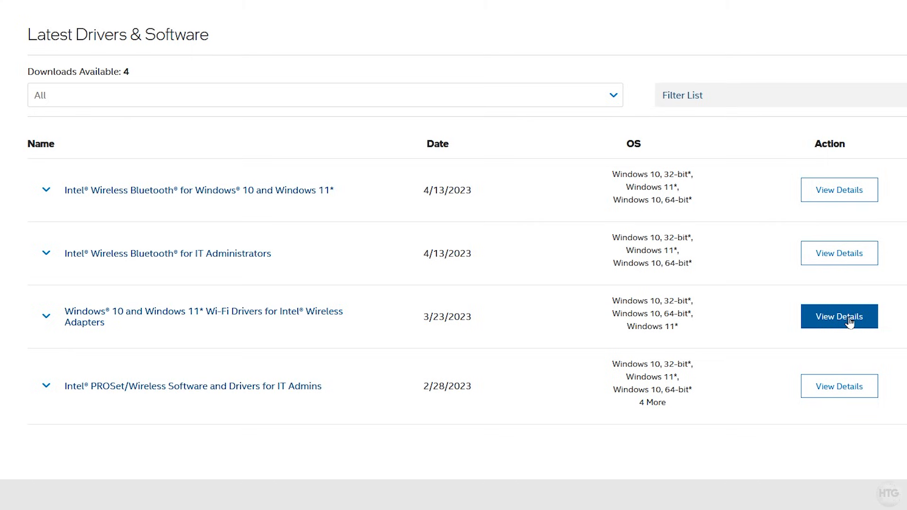
{"action": "left_click", "coordinate": [840, 317]}
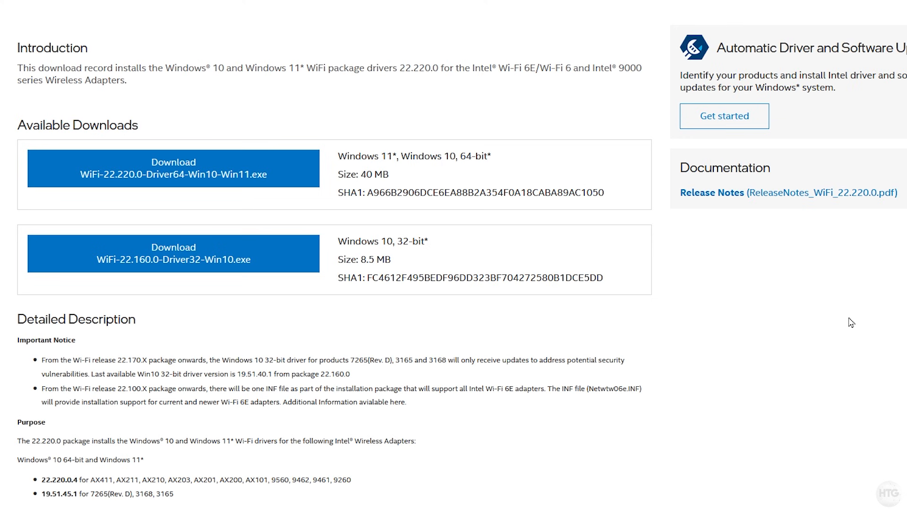
{"action": "scroll", "scroll_direction": "up", "scroll_amount": 3}
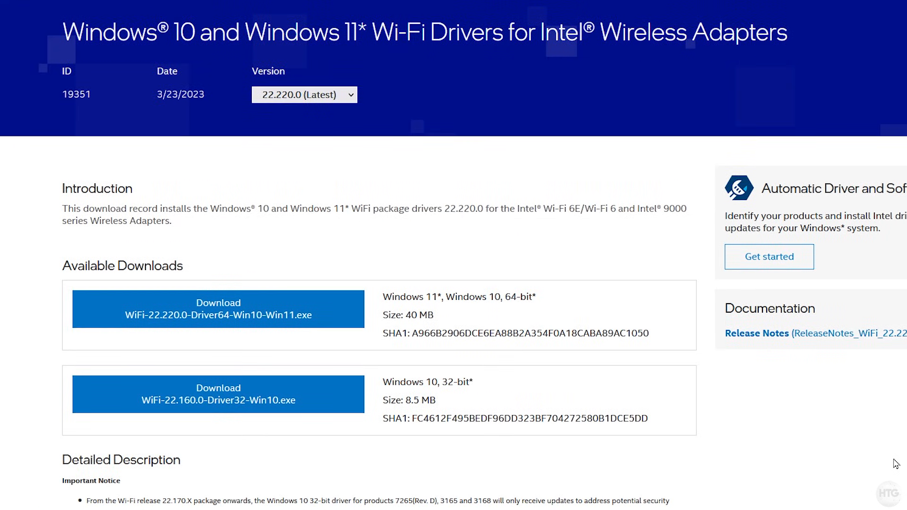
{"action": "left_click", "coordinate": [218, 309]}
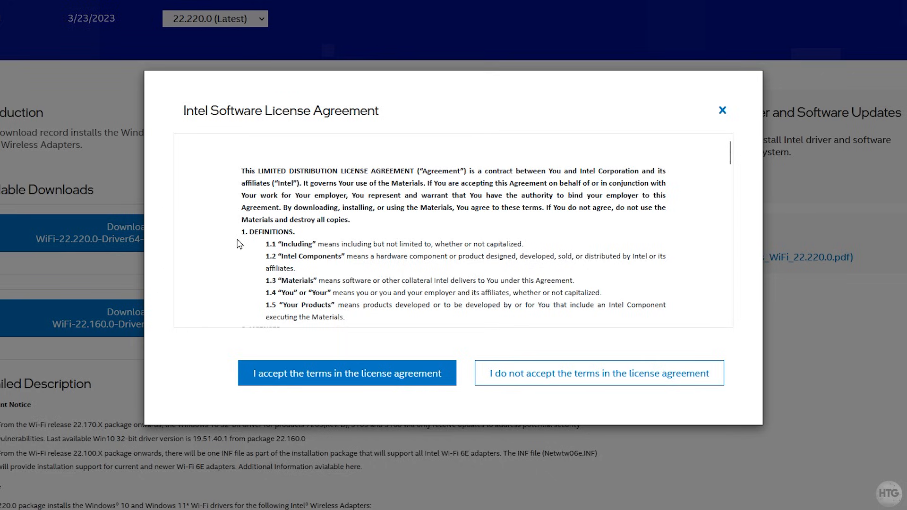
{"action": "left_click", "coordinate": [346, 374]}
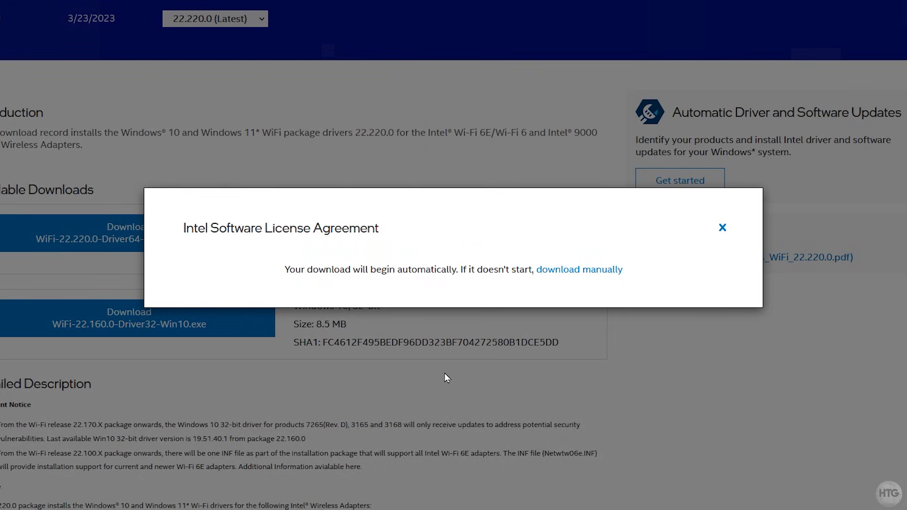
{"action": "left_click", "coordinate": [579, 269]}
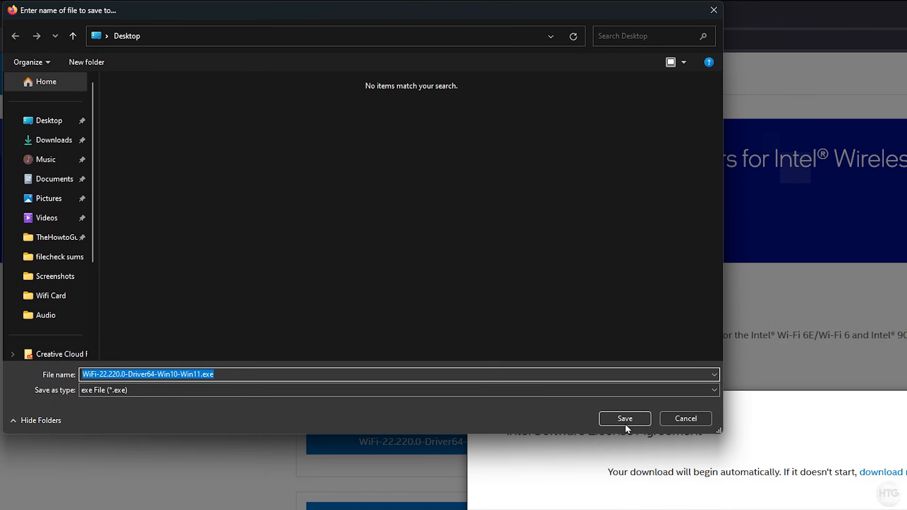
{"action": "left_click", "coordinate": [623, 419]}
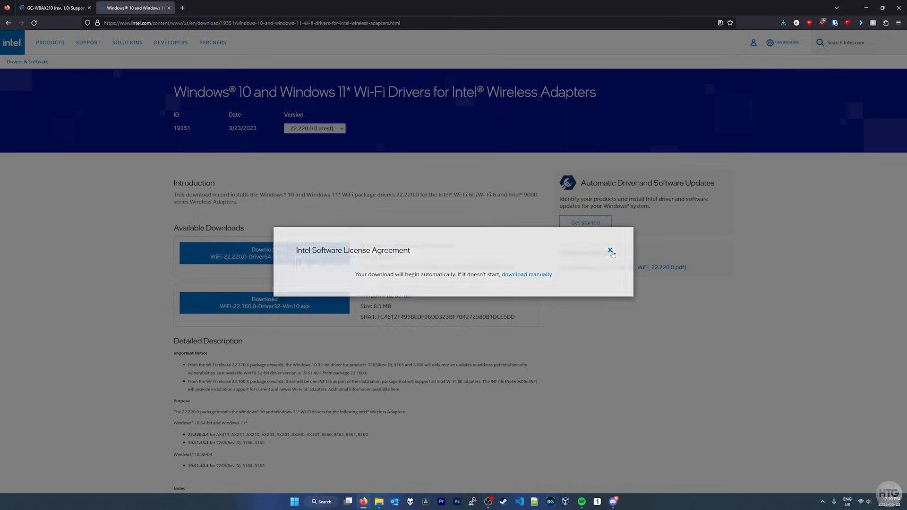
{"action": "left_click", "coordinate": [610, 250]}
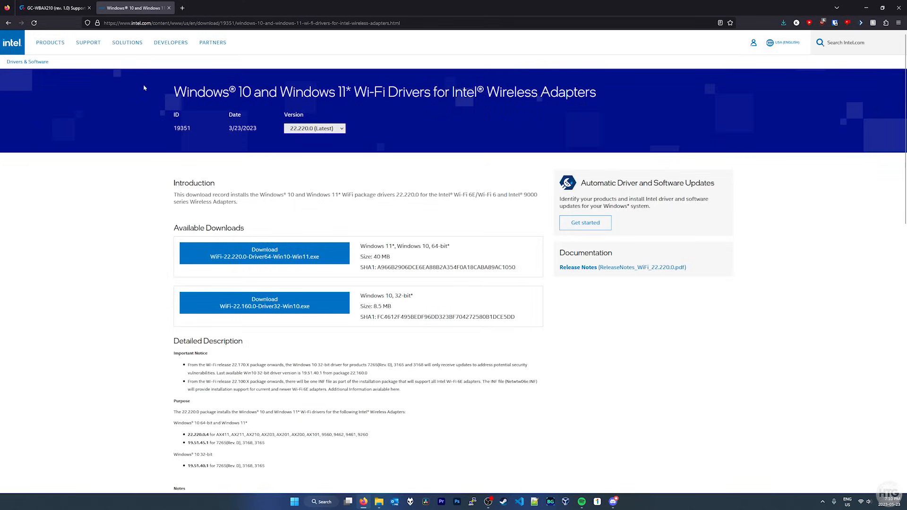
- Save Intel's 64-bit Bluetooth 22.220.1 driver installer to the desktop, accepting the license
{"action": "left_click", "coordinate": [8, 23]}
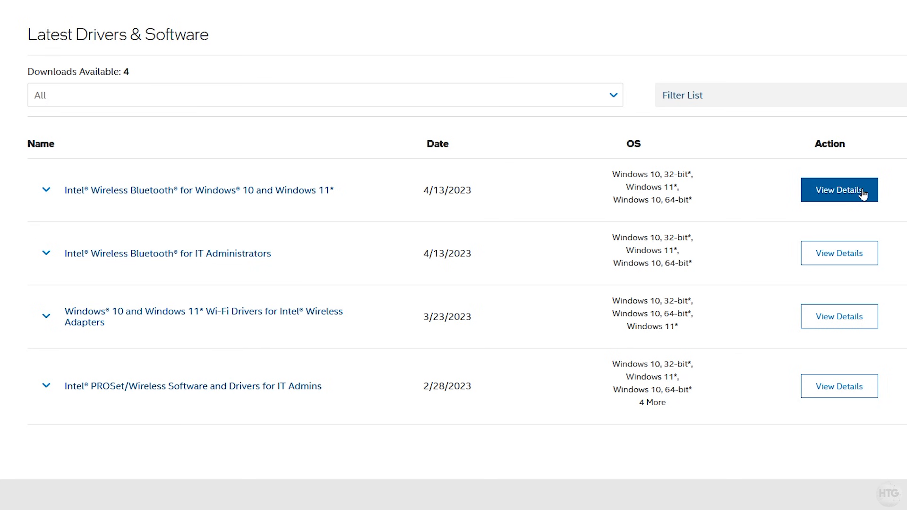
{"action": "left_click", "coordinate": [839, 190]}
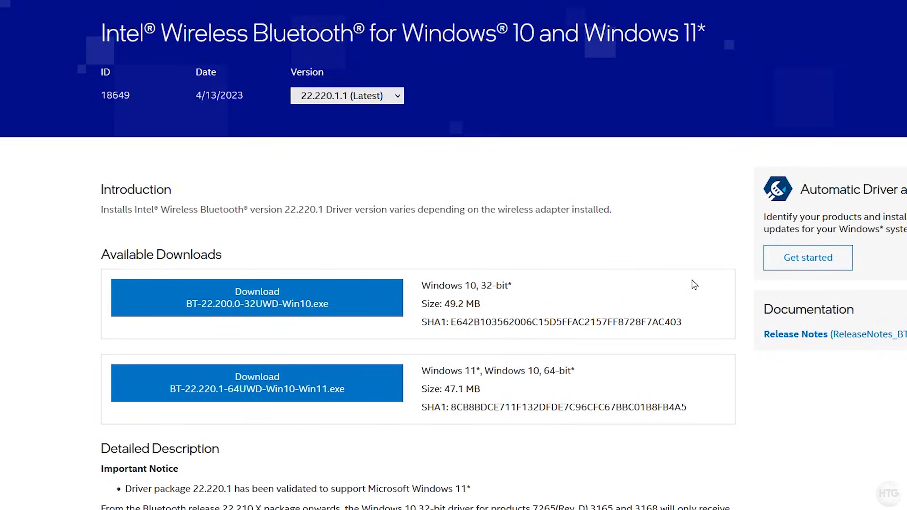
{"action": "mouse_move", "coordinate": [497, 352]}
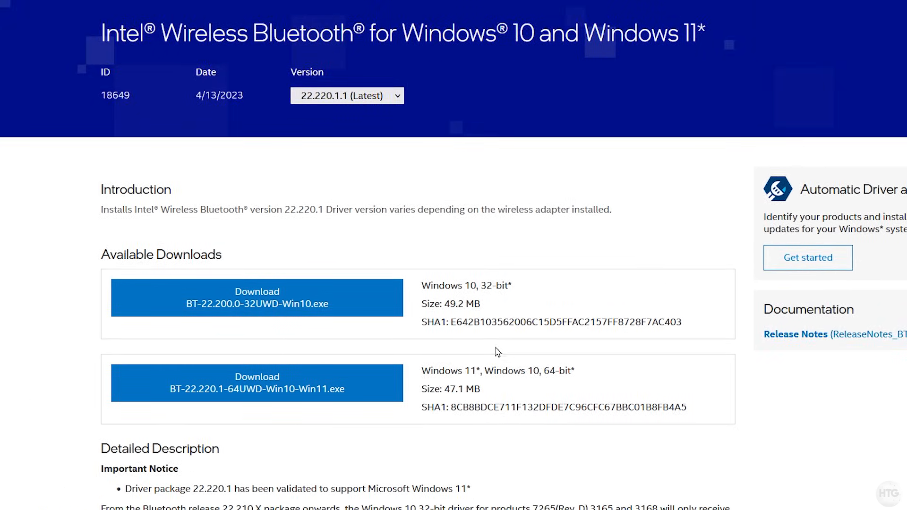
{"action": "left_click", "coordinate": [256, 382]}
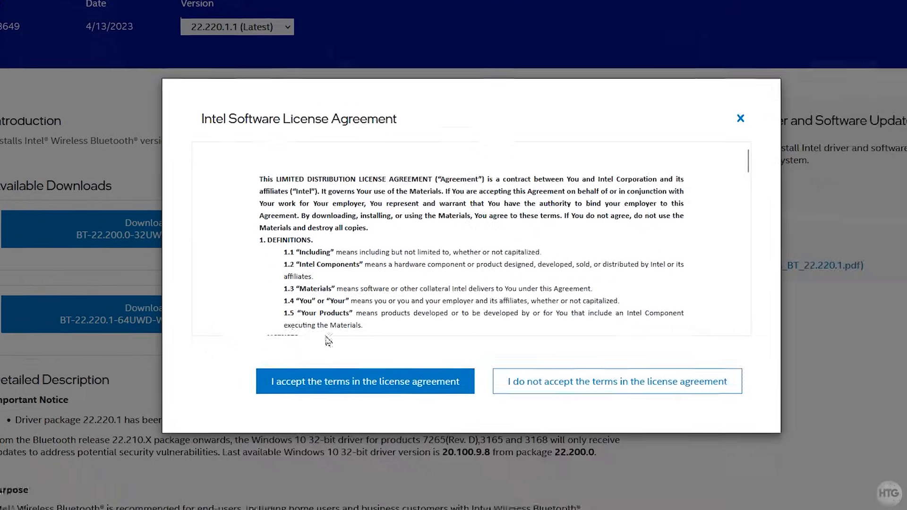
{"action": "left_click", "coordinate": [365, 381]}
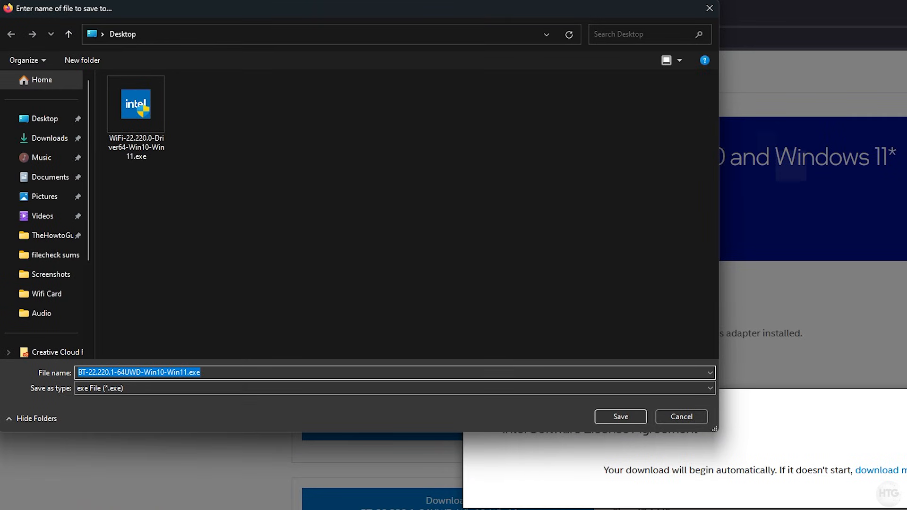
{"action": "mouse_move", "coordinate": [623, 435]}
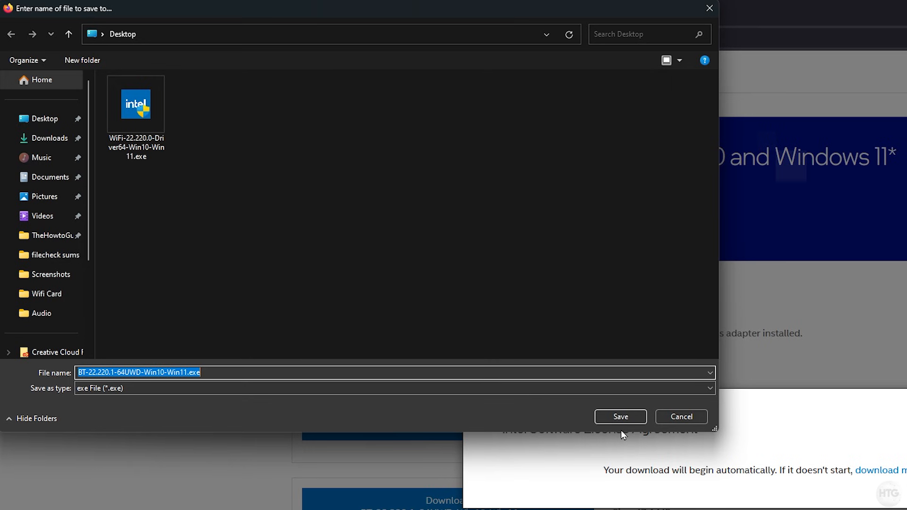
{"action": "left_click", "coordinate": [620, 417]}
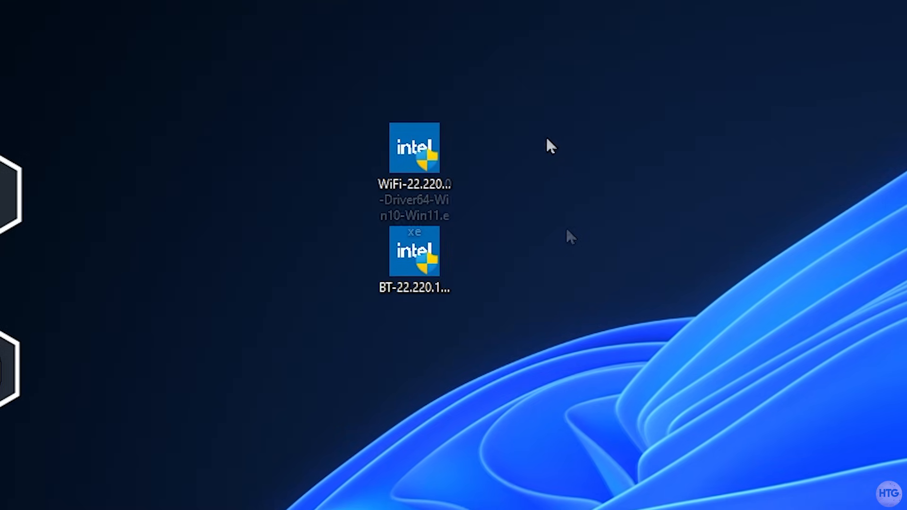
- Run the Wi-Fi driver installer, accept the license, and answer No to restarting
{"action": "double_click", "coordinate": [414, 147]}
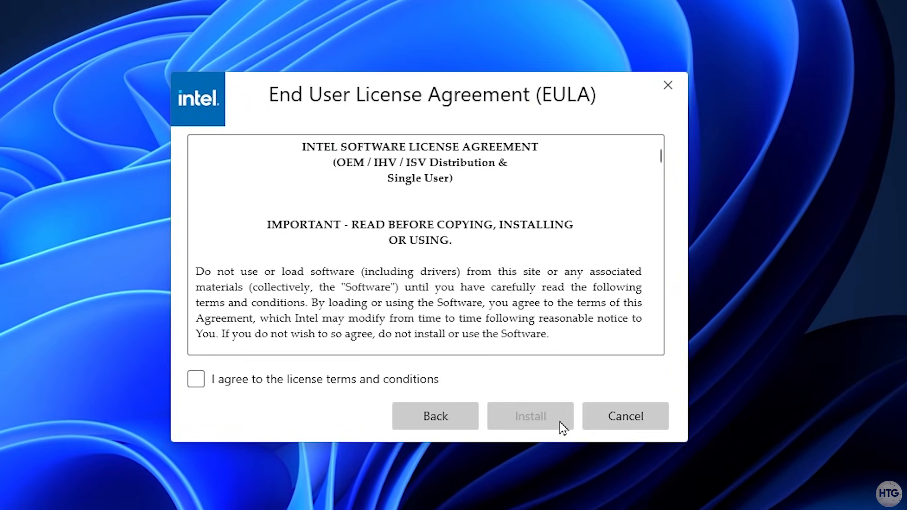
{"action": "left_click", "coordinate": [195, 379]}
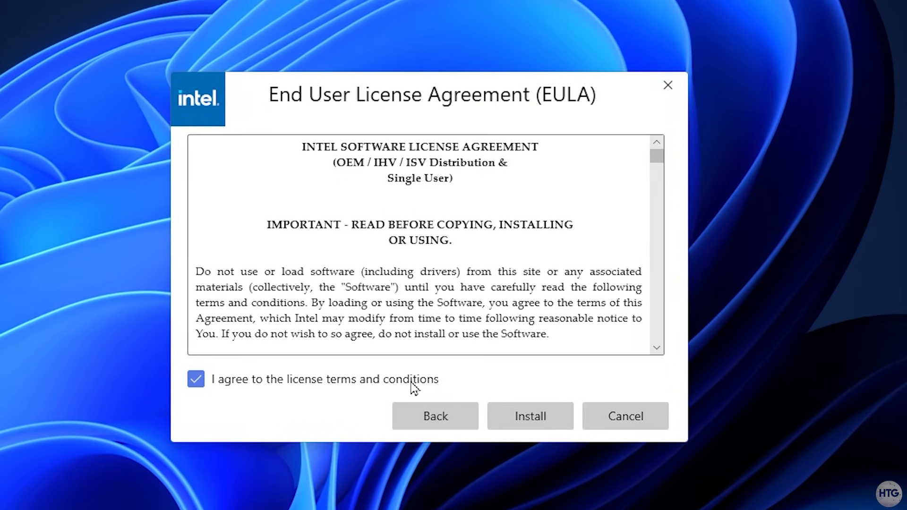
{"action": "left_click", "coordinate": [529, 416]}
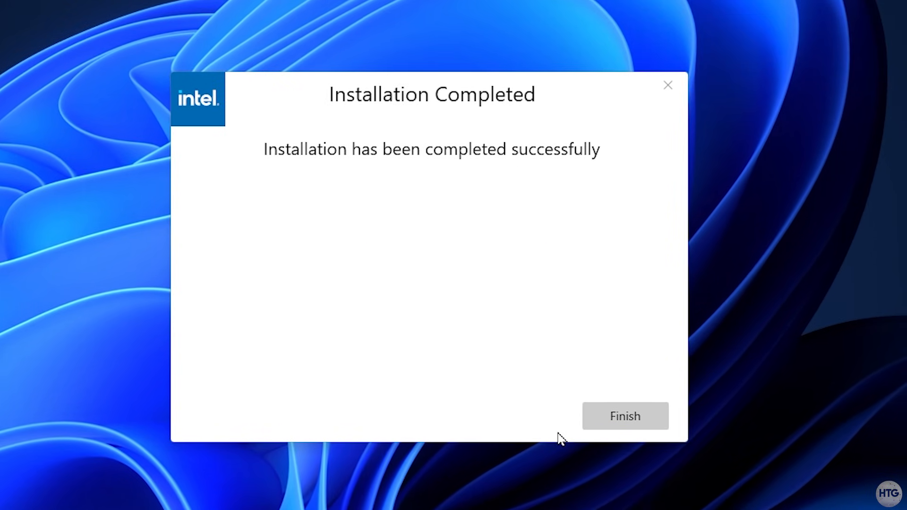
{"action": "left_click", "coordinate": [624, 415]}
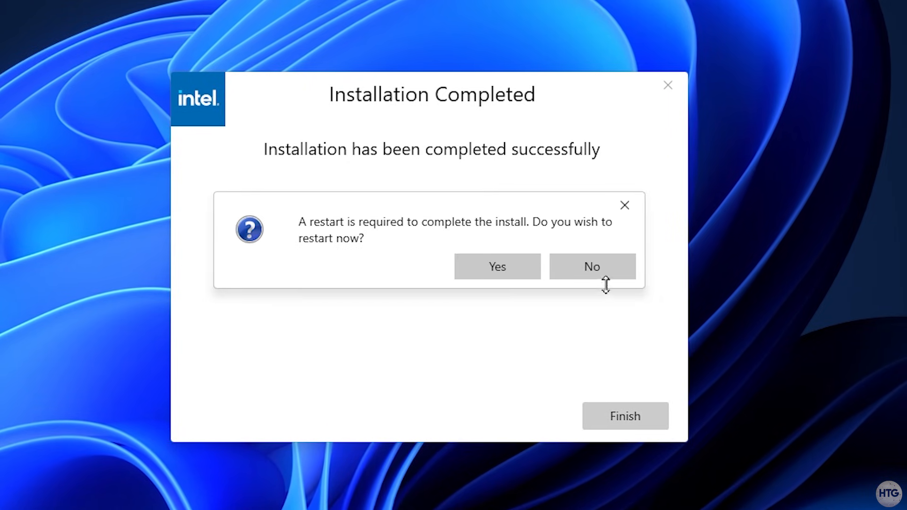
{"action": "mouse_move", "coordinate": [592, 266]}
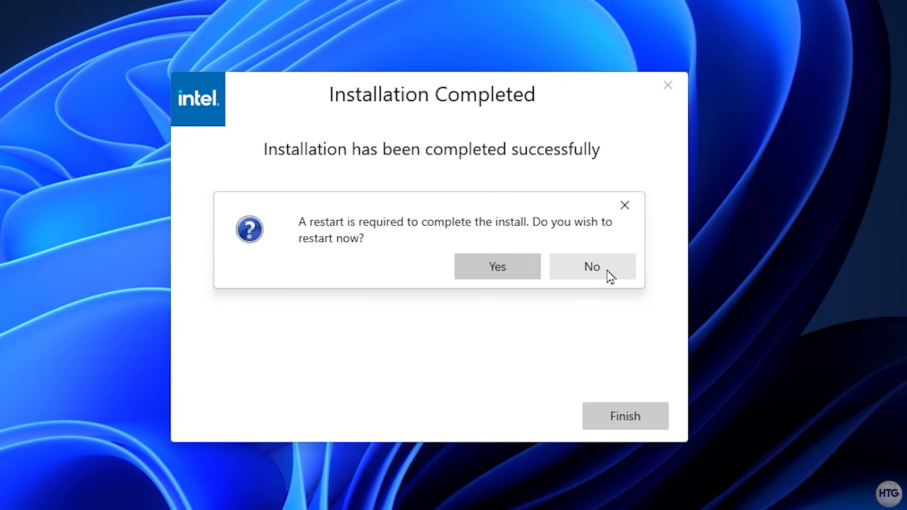
{"action": "left_click", "coordinate": [591, 267]}
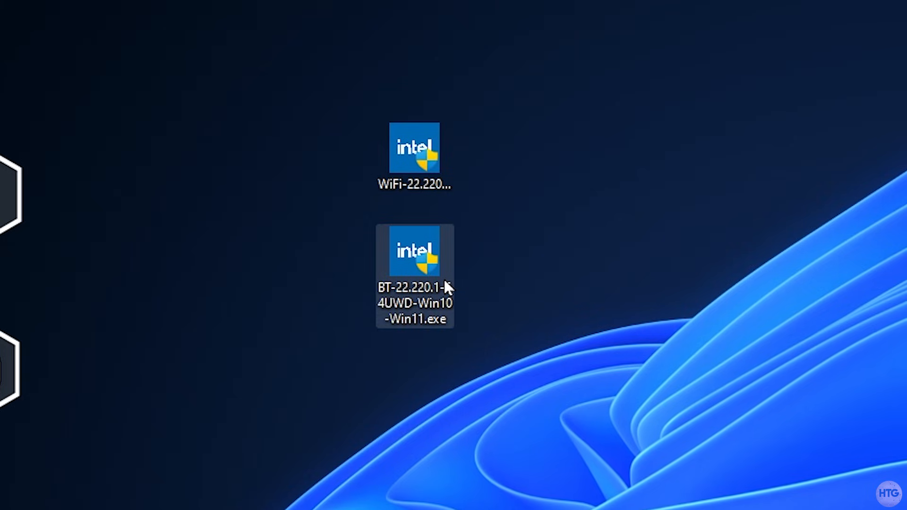
- Run the Bluetooth installer with the Typical setup type through to Finish
{"action": "double_click", "coordinate": [414, 250]}
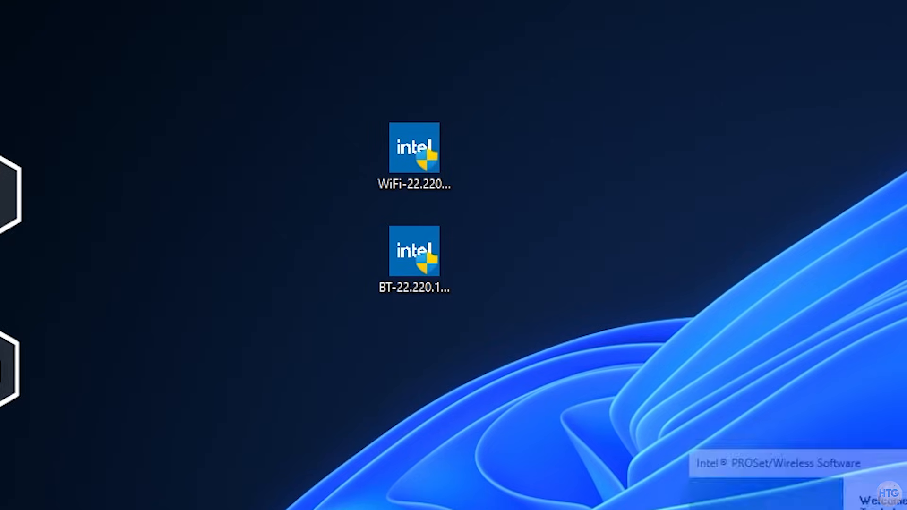
{"action": "double_click", "coordinate": [414, 147]}
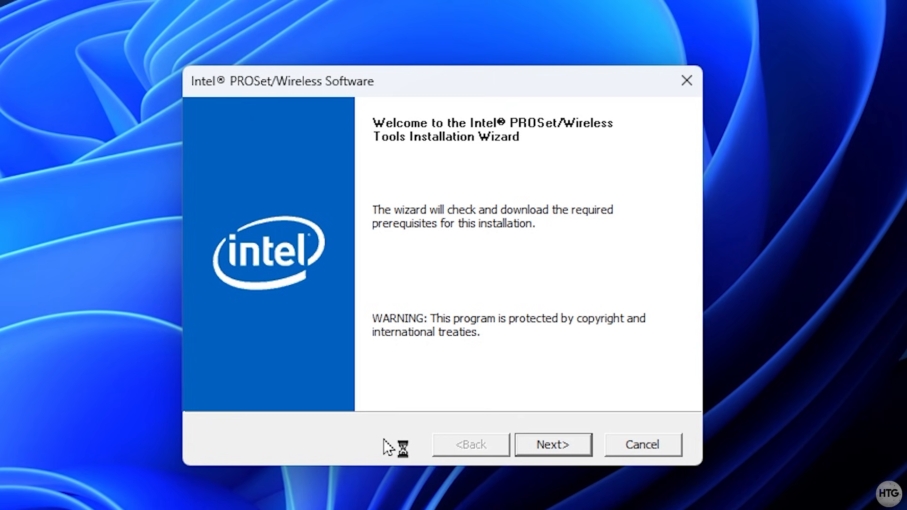
{"action": "mouse_move", "coordinate": [583, 470]}
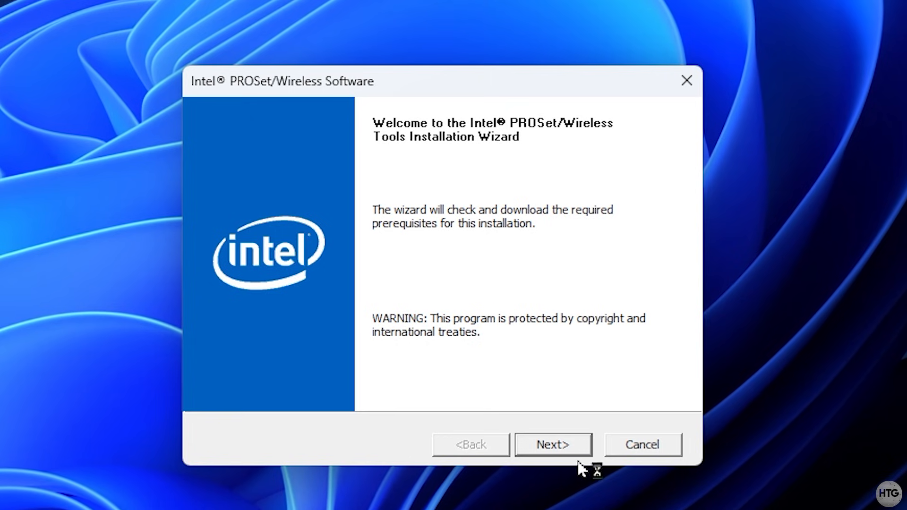
{"action": "left_click", "coordinate": [552, 444]}
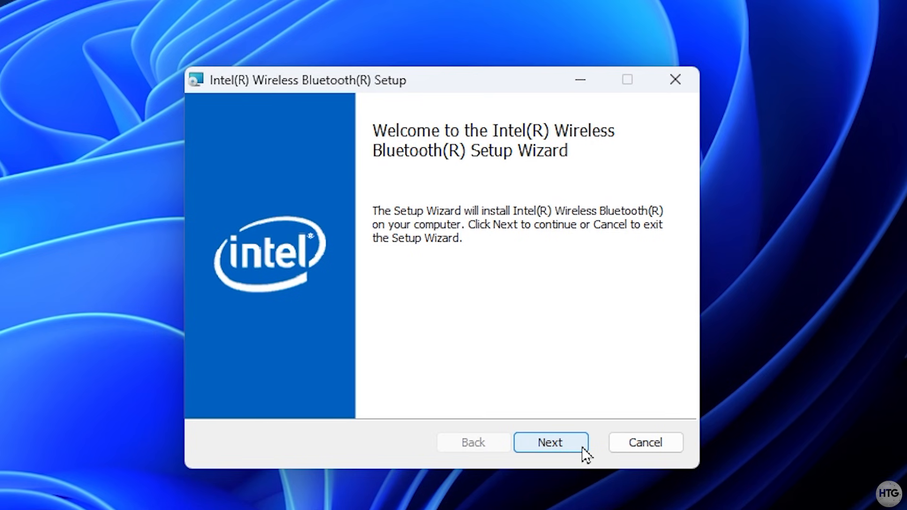
{"action": "left_click", "coordinate": [550, 442]}
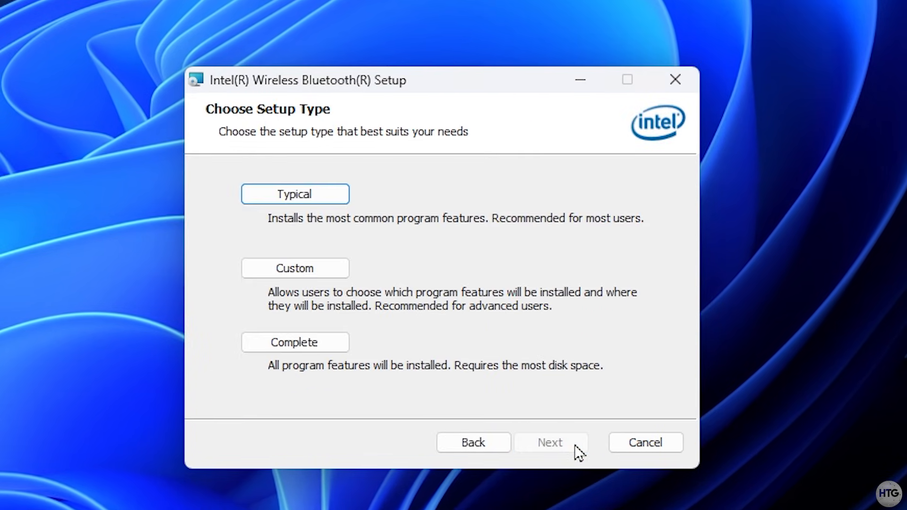
{"action": "mouse_move", "coordinate": [371, 383]}
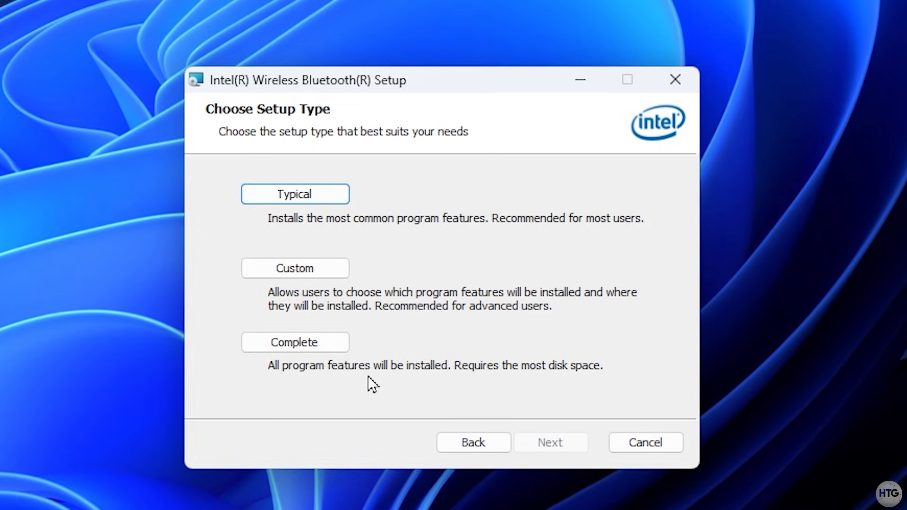
{"action": "left_click", "coordinate": [294, 194]}
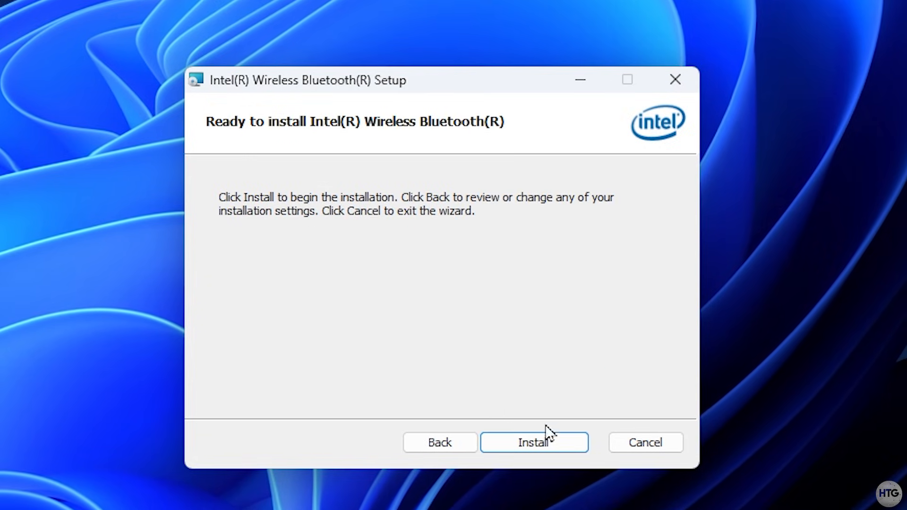
{"action": "left_click", "coordinate": [533, 443]}
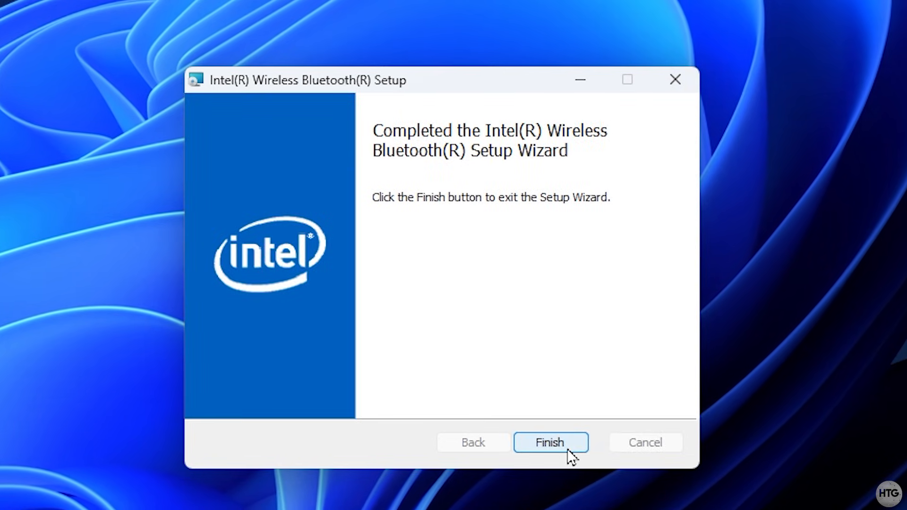
{"action": "left_click", "coordinate": [549, 442]}
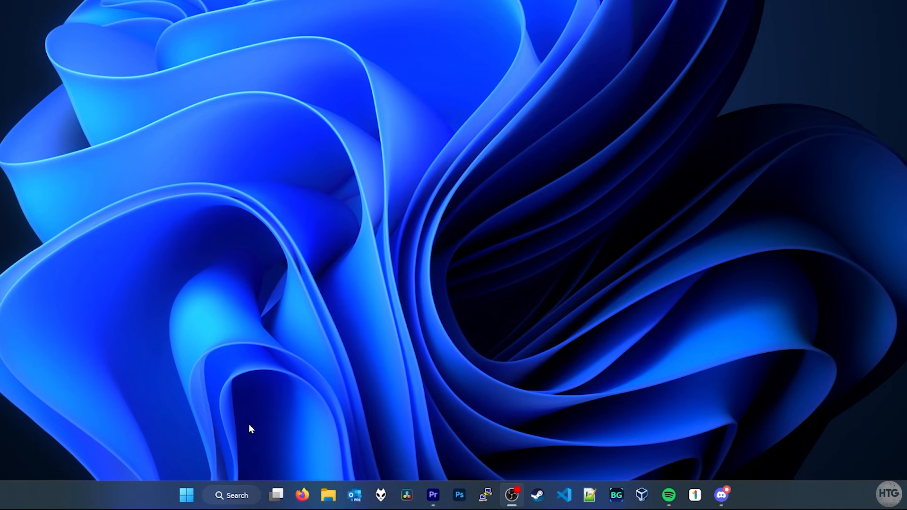
- Restart Windows from the Start power menu, then open the network quick settings
{"action": "left_click", "coordinate": [186, 495]}
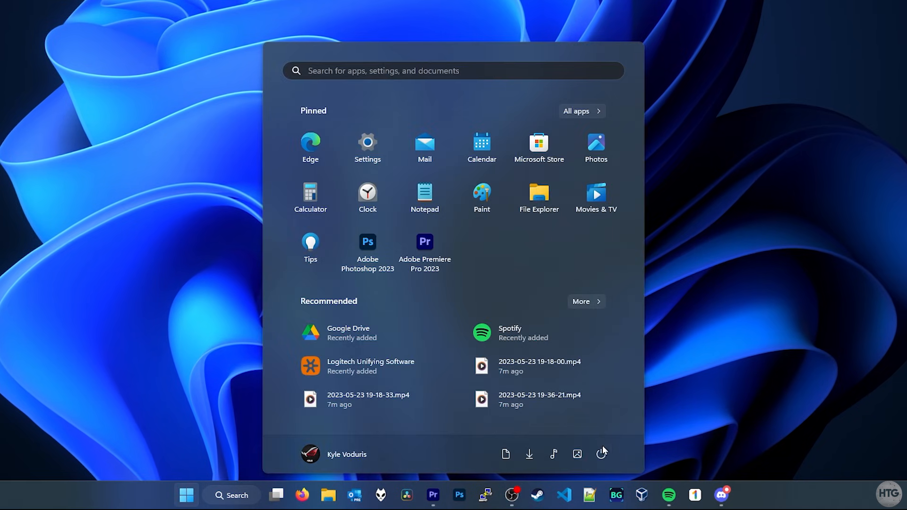
{"action": "left_click", "coordinate": [600, 454]}
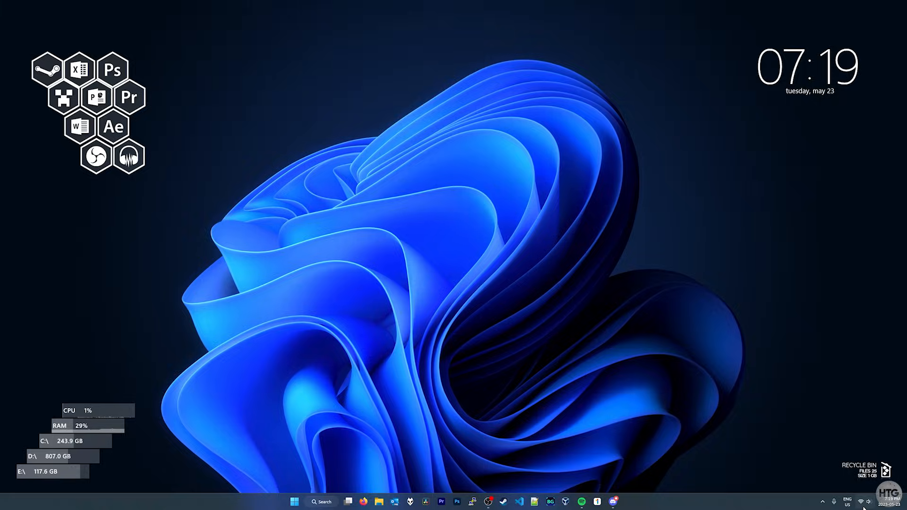
{"action": "left_click", "coordinate": [862, 501]}
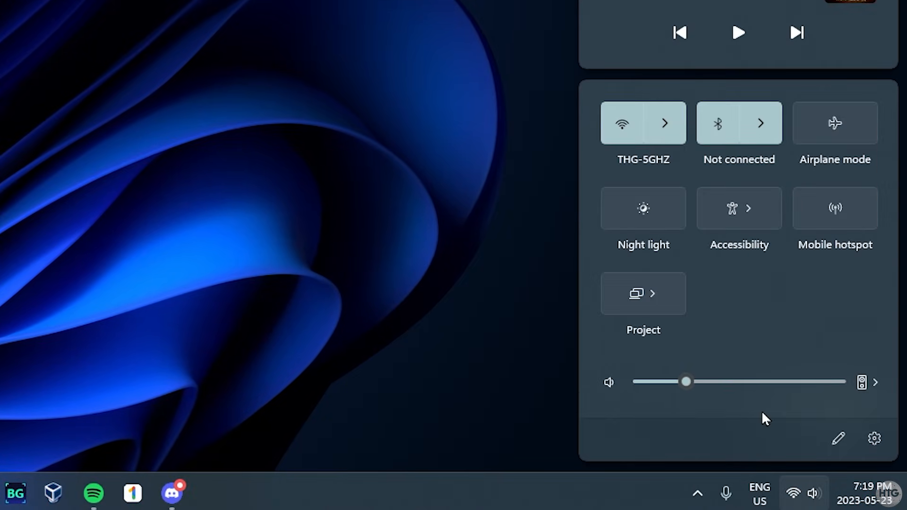
- Select THG-6GHZ in the Wi-Fi list, connect, and submit its security key
{"action": "left_click", "coordinate": [664, 123]}
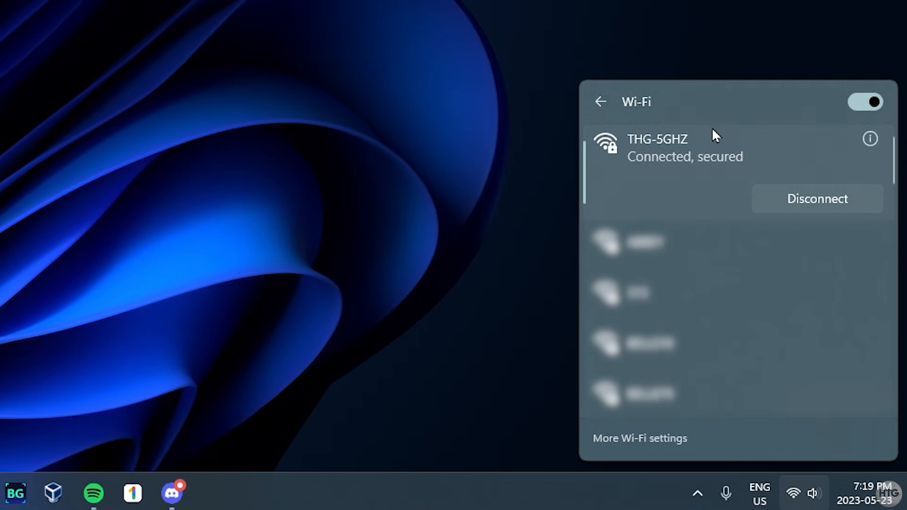
{"action": "scroll", "scroll_direction": "down", "scroll_amount": 3}
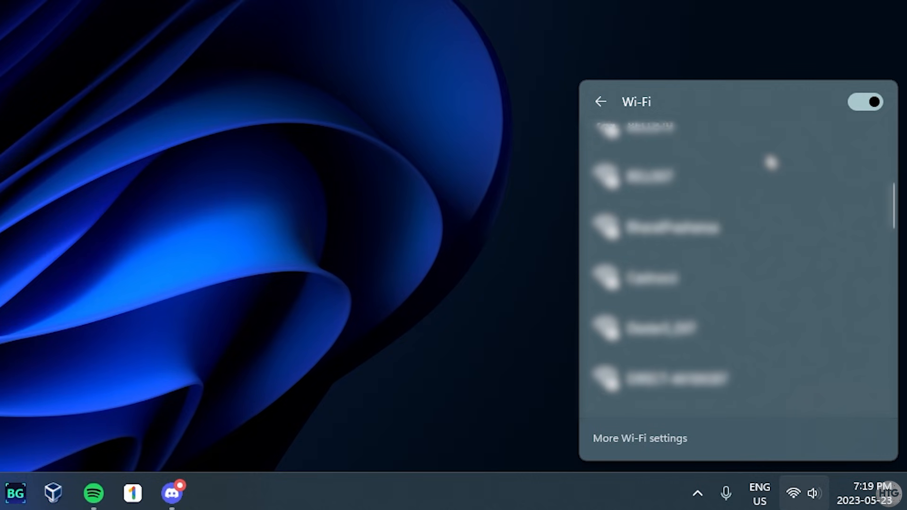
{"action": "left_click", "coordinate": [657, 220]}
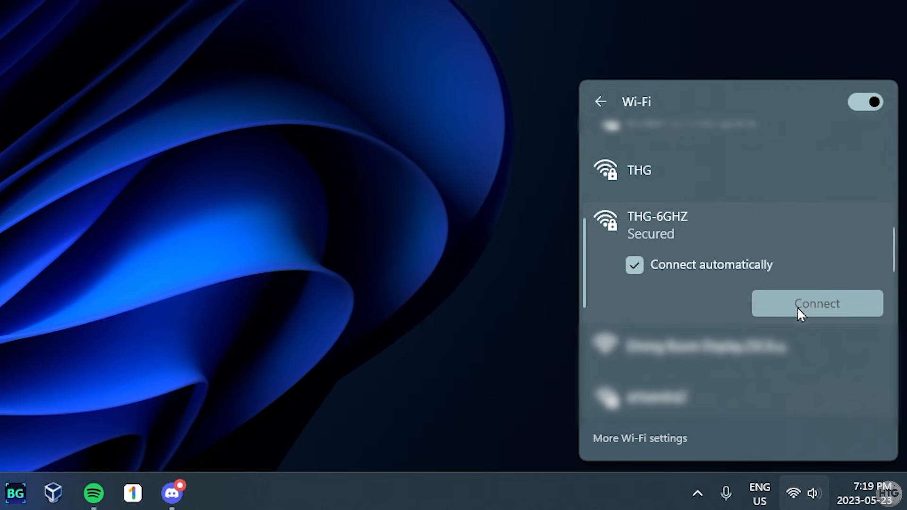
{"action": "left_click", "coordinate": [816, 304]}
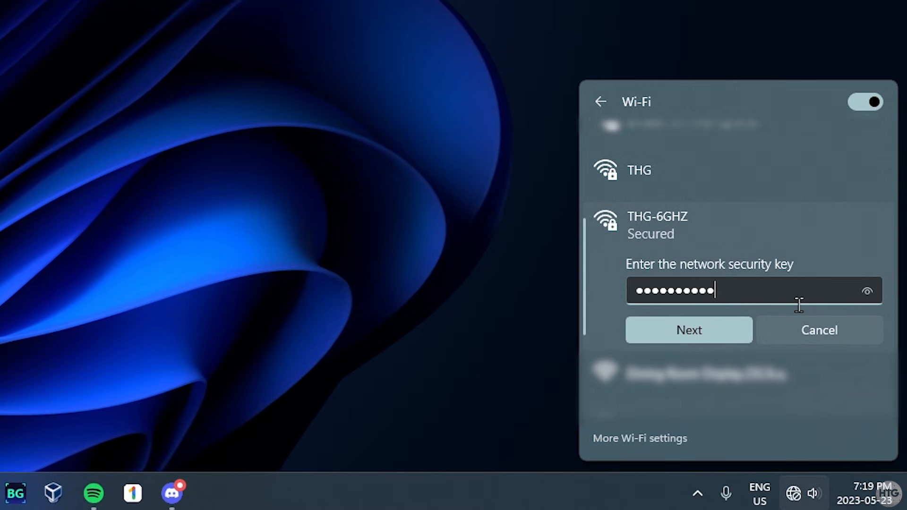
{"action": "left_click", "coordinate": [688, 330]}
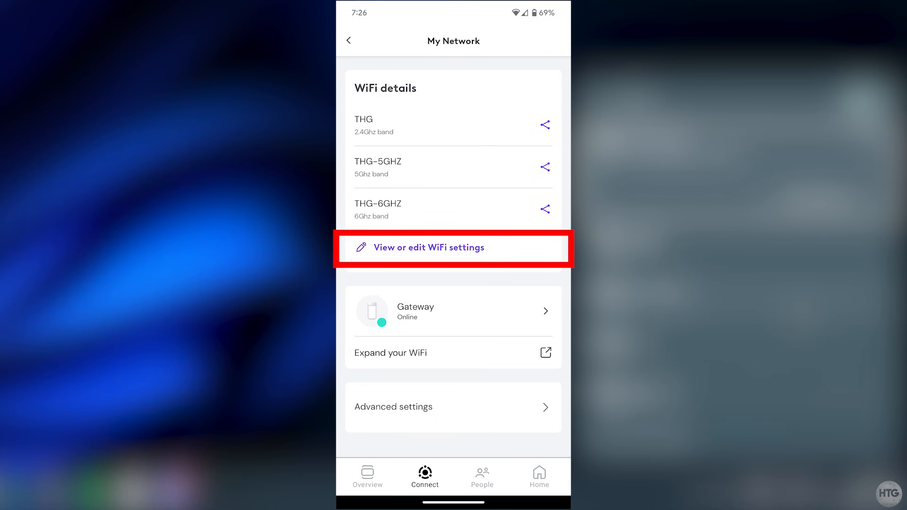
- Open 'View or edit WiFi settings' in the Router app and scroll the sheet
{"action": "left_click", "coordinate": [453, 247]}
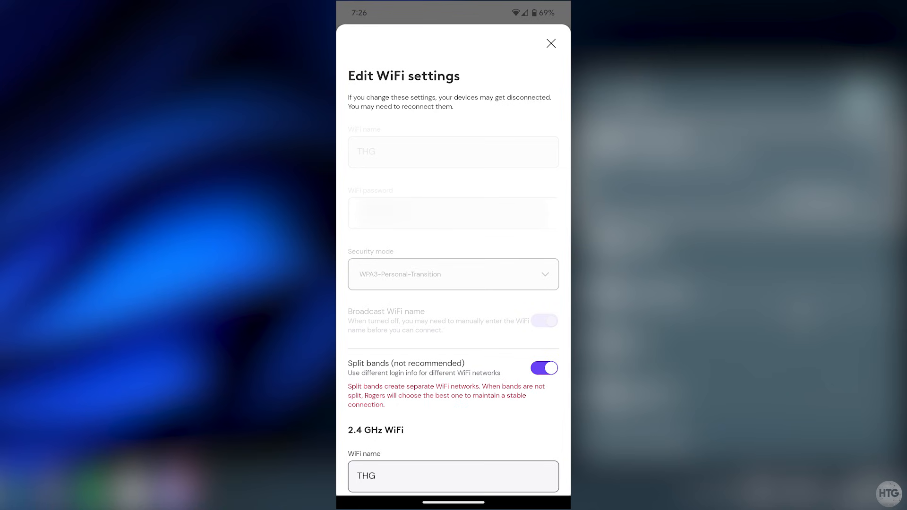
{"action": "scroll", "scroll_direction": "down", "scroll_amount": 3}
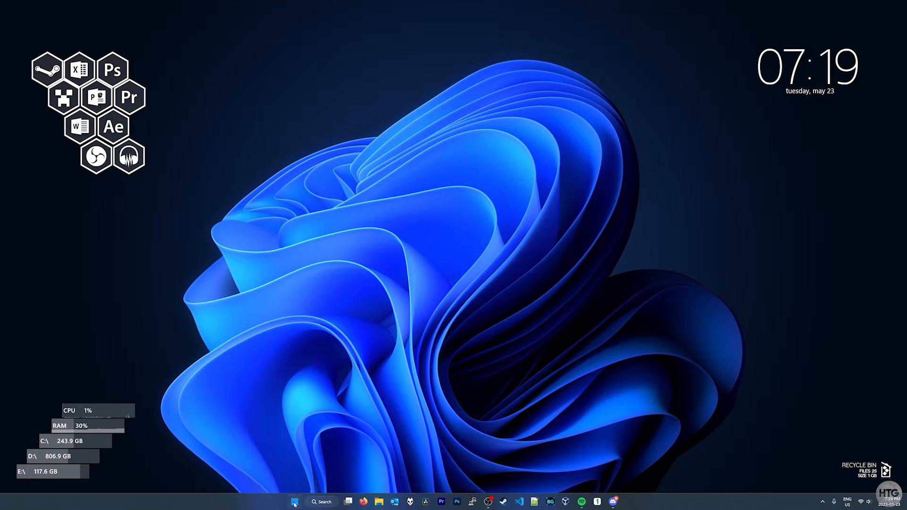
- Pair the Keychron K4 keyboard from Bluetooth & devices, then start the speedtest.net test
{"action": "left_click", "coordinate": [621, 502]}
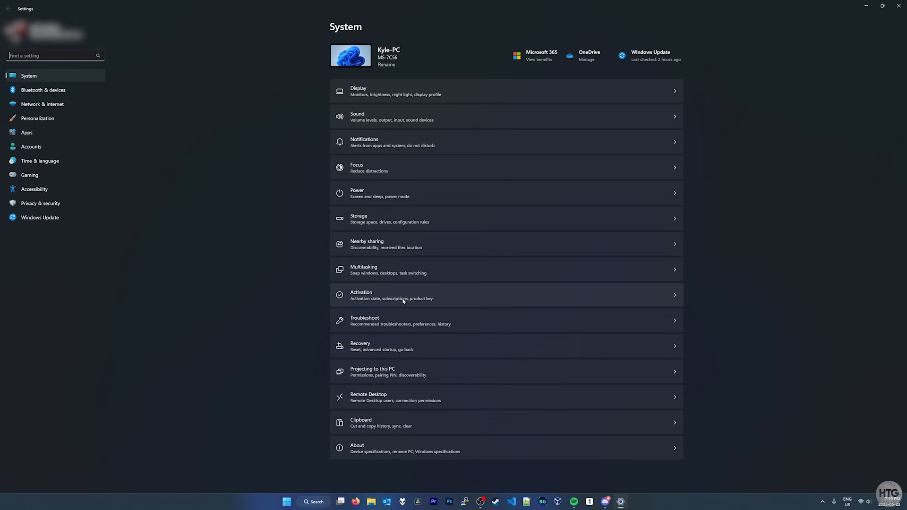
{"action": "left_click", "coordinate": [42, 104]}
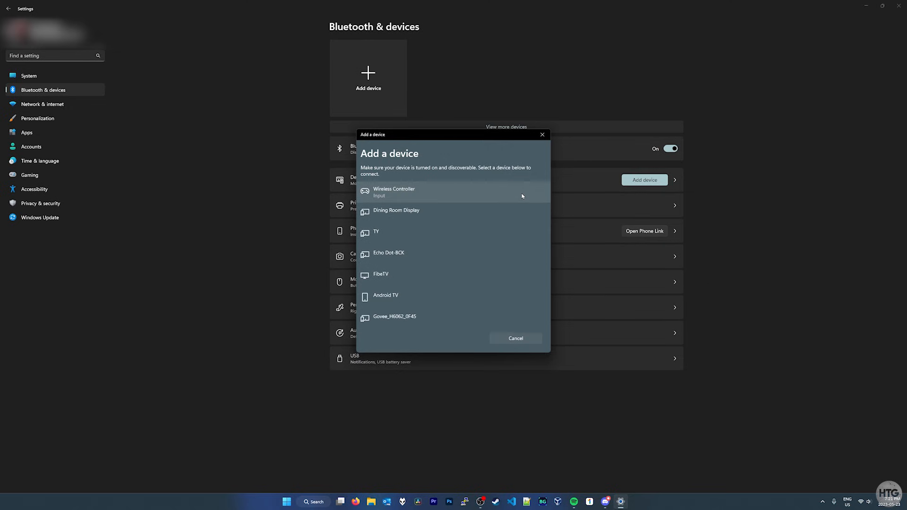
{"action": "scroll", "scroll_direction": "down", "scroll_amount": 3}
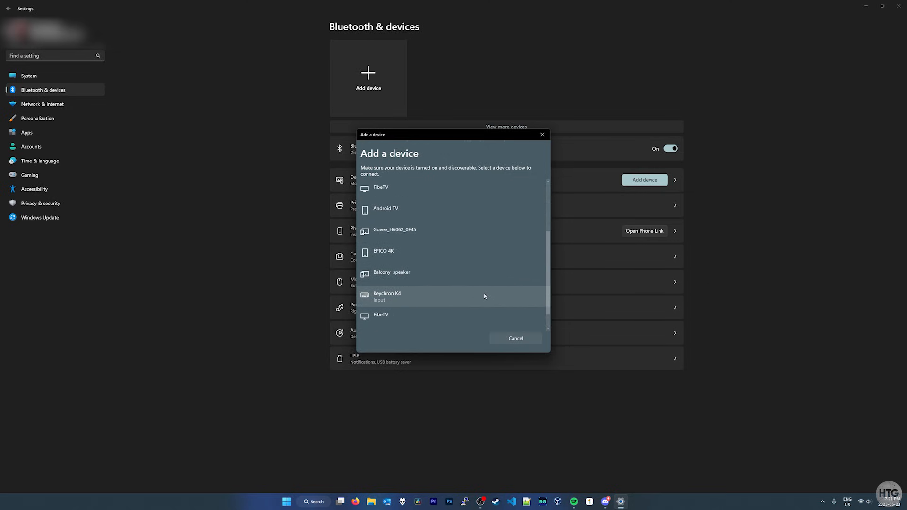
{"action": "left_click", "coordinate": [387, 296]}
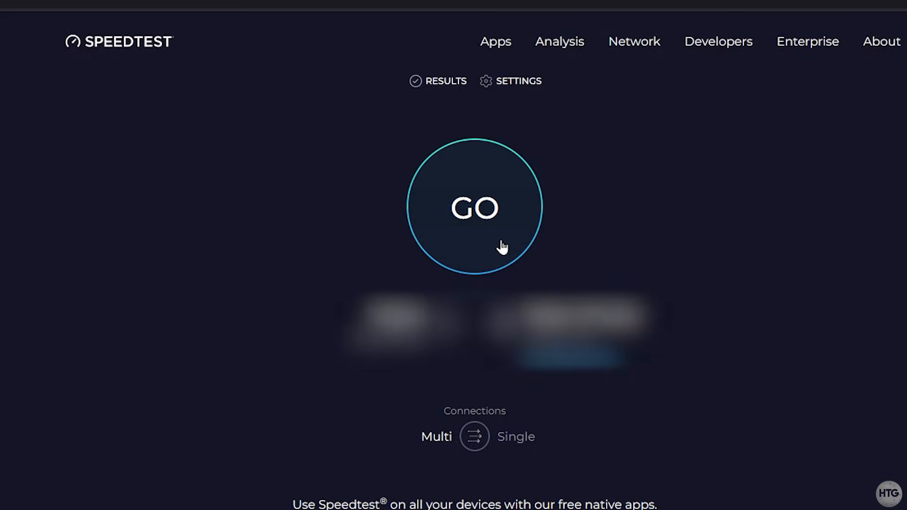
{"action": "left_click", "coordinate": [475, 207]}
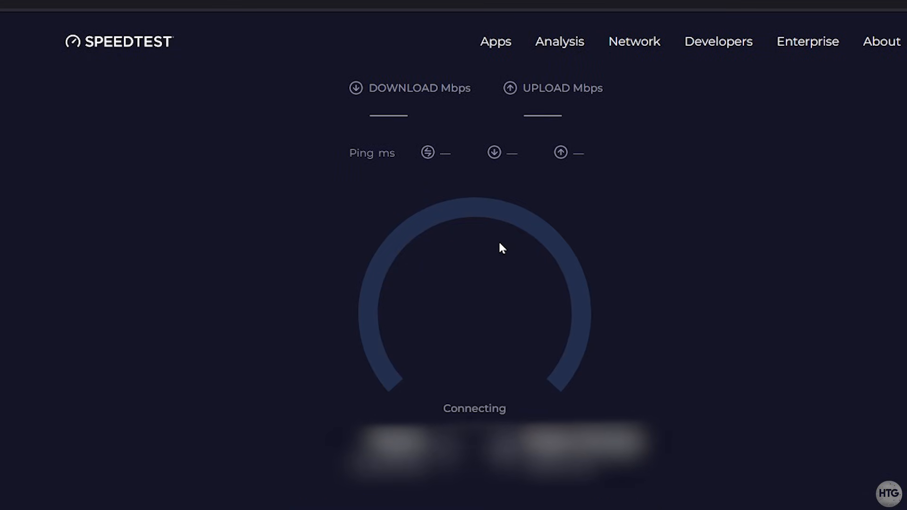